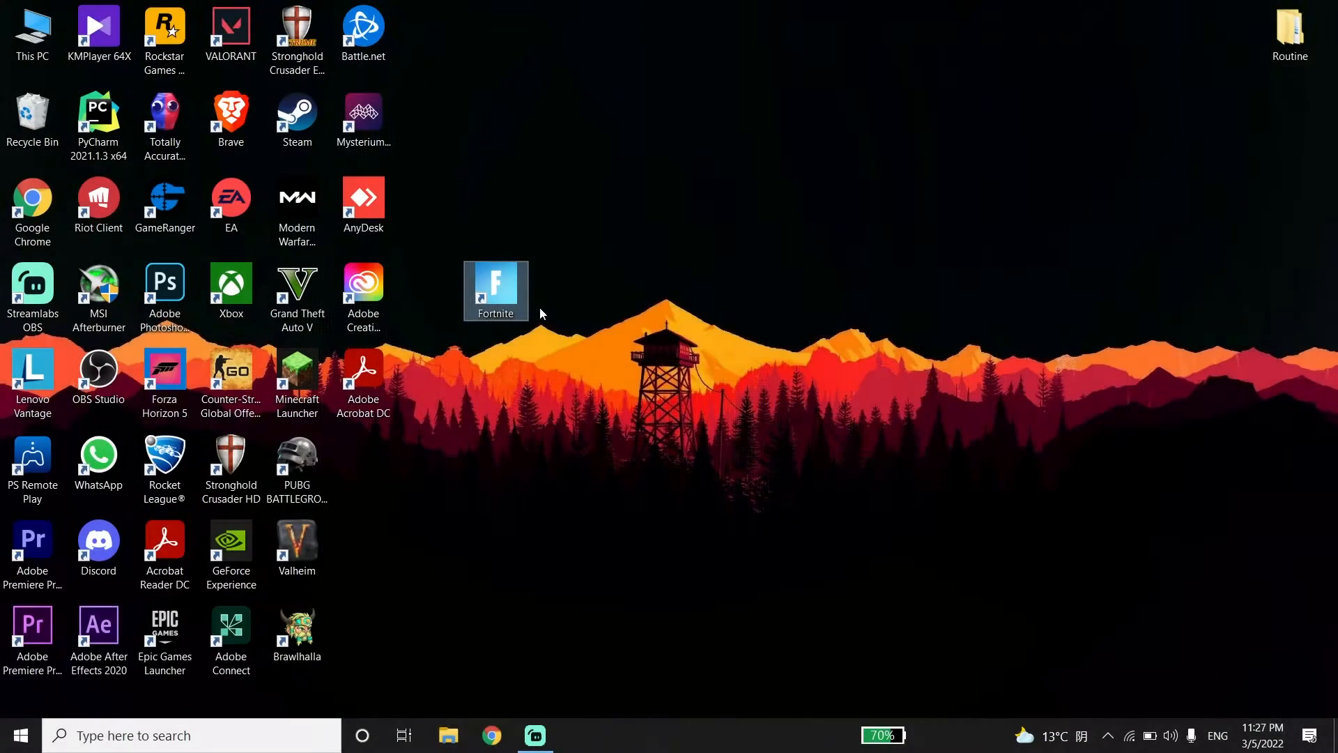
{"action": "mouse_move", "coordinate": [590, 326]}
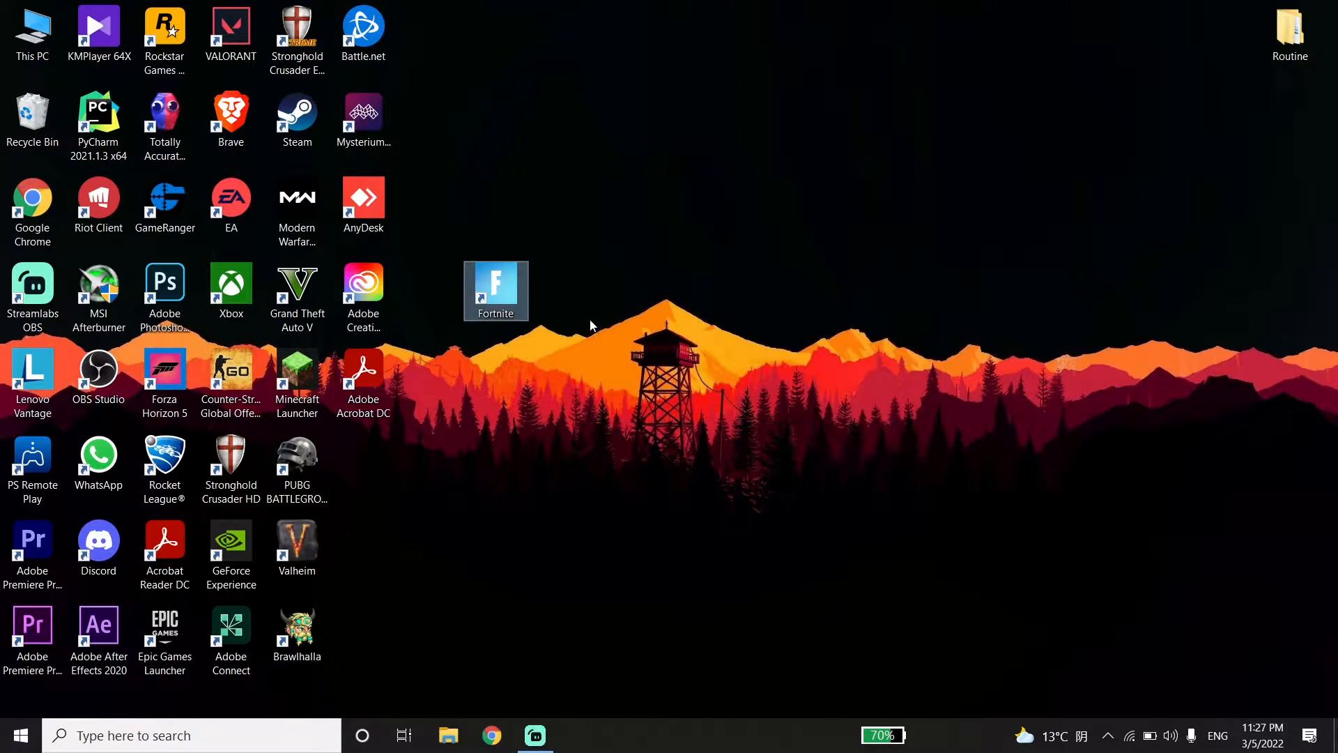
{"action": "mouse_move", "coordinate": [570, 301]}
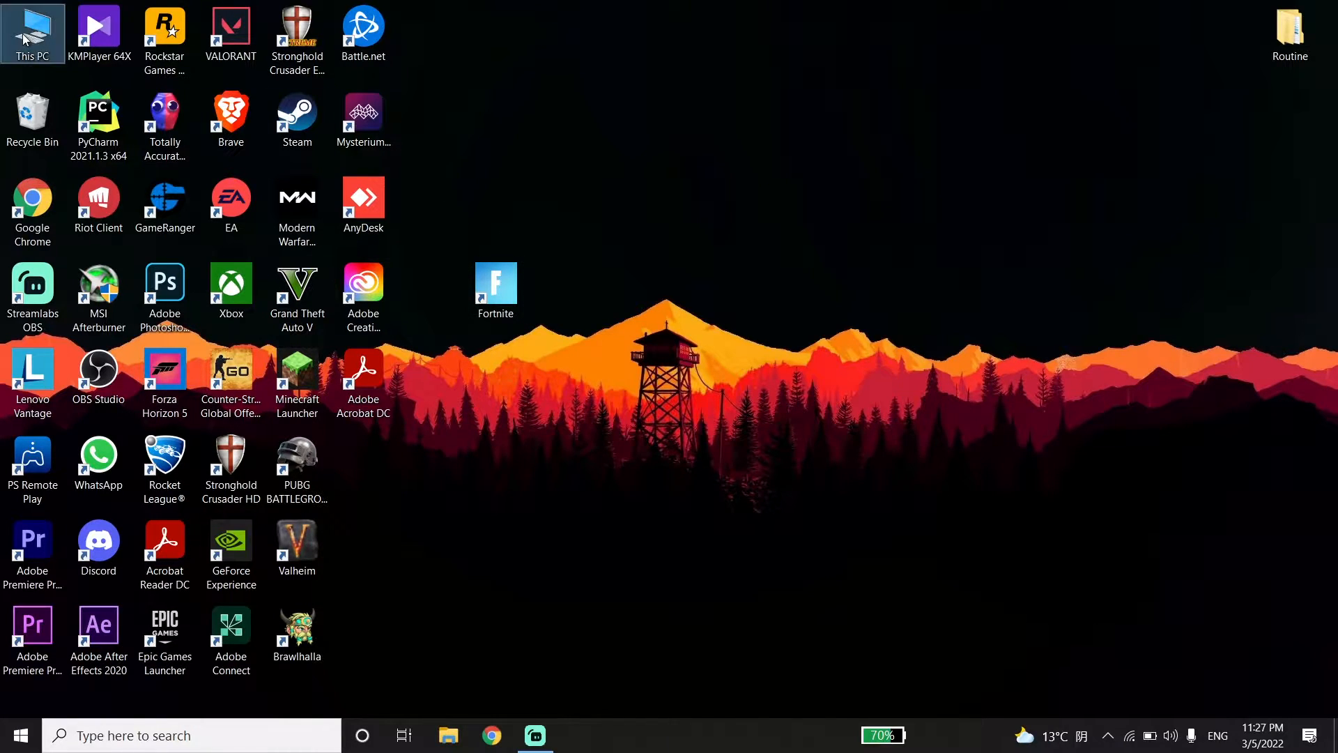
- Browse from This PC into D:\Games\Epic Games\Fortnite\FortniteGame\Binaries\Win64
{"action": "double_click", "coordinate": [33, 34]}
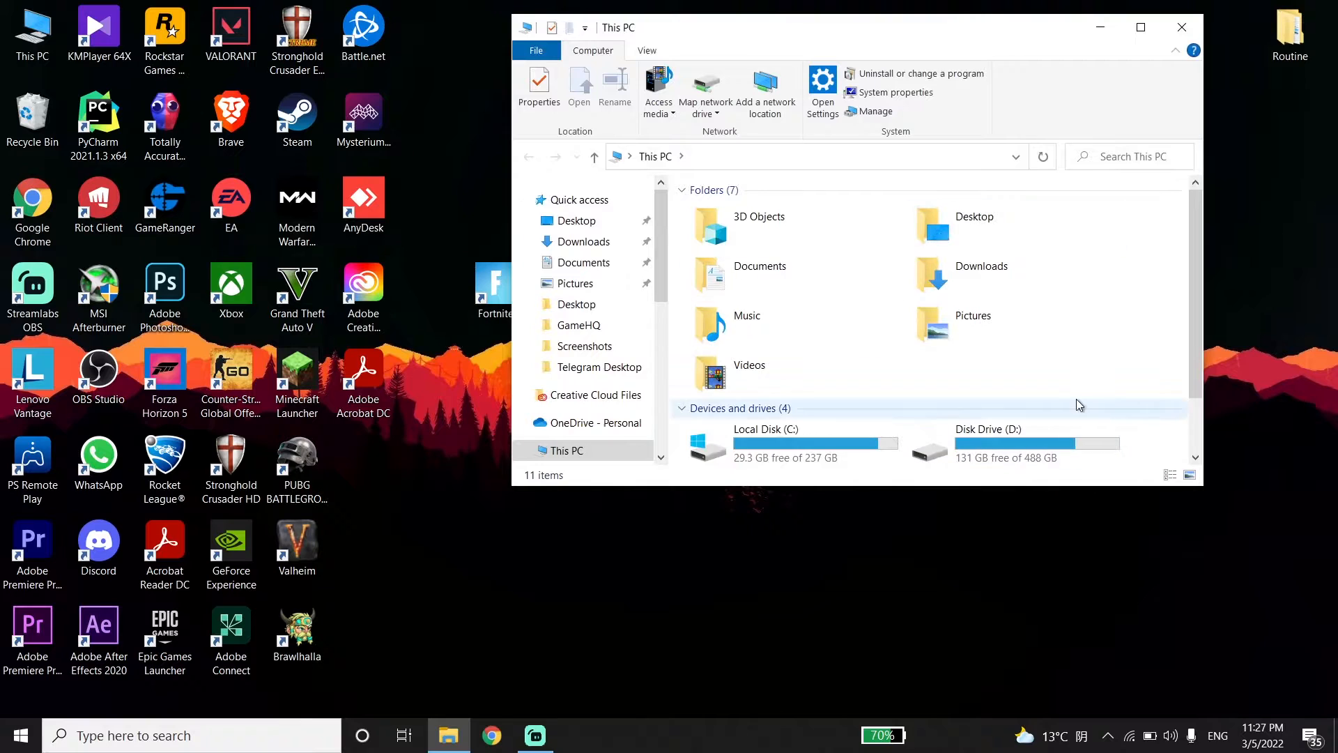
{"action": "scroll", "scroll_direction": "down", "scroll_amount": 3}
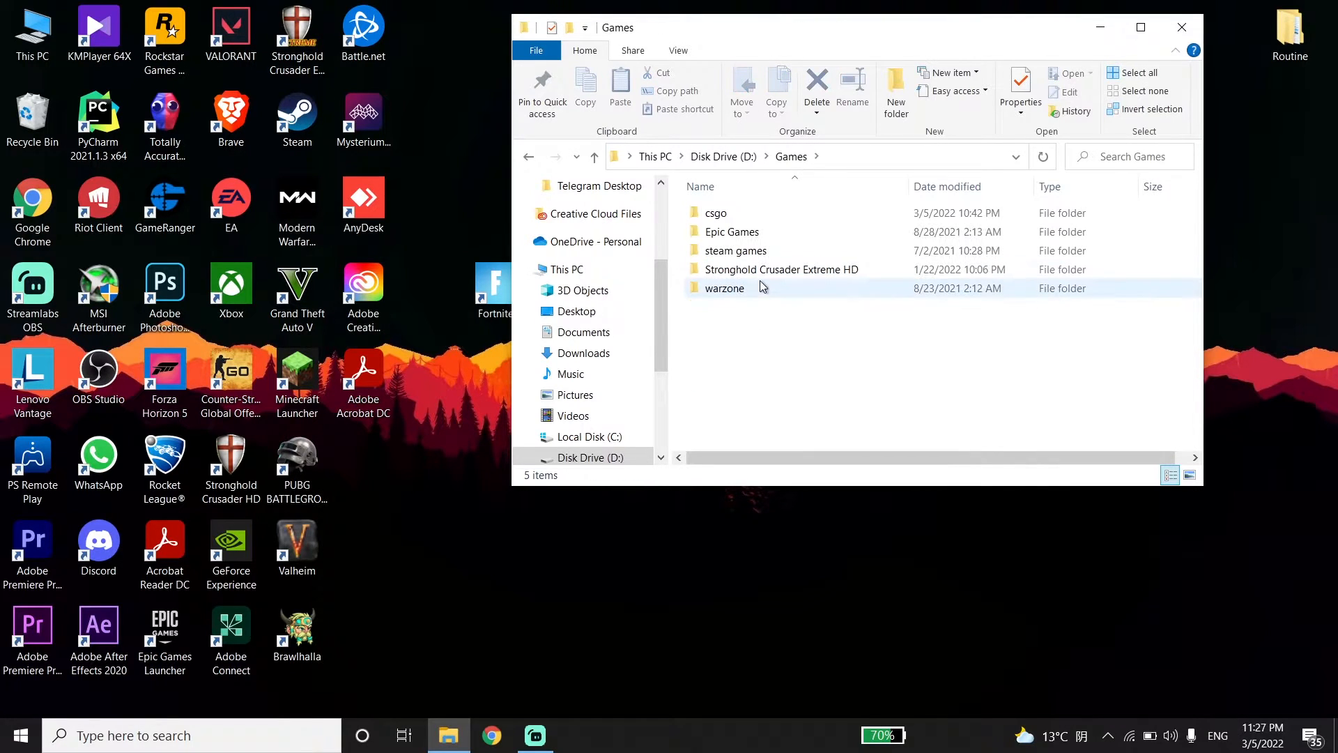
{"action": "double_click", "coordinate": [731, 231]}
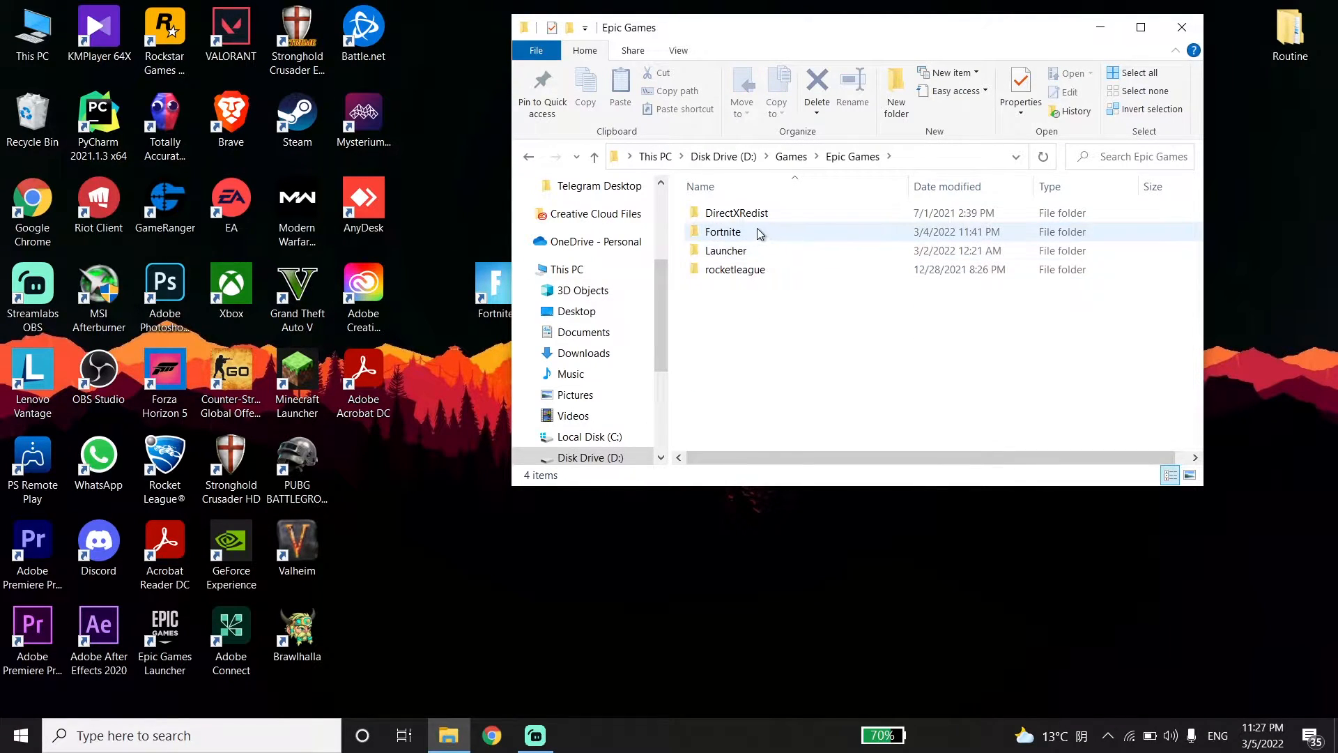
{"action": "double_click", "coordinate": [722, 231]}
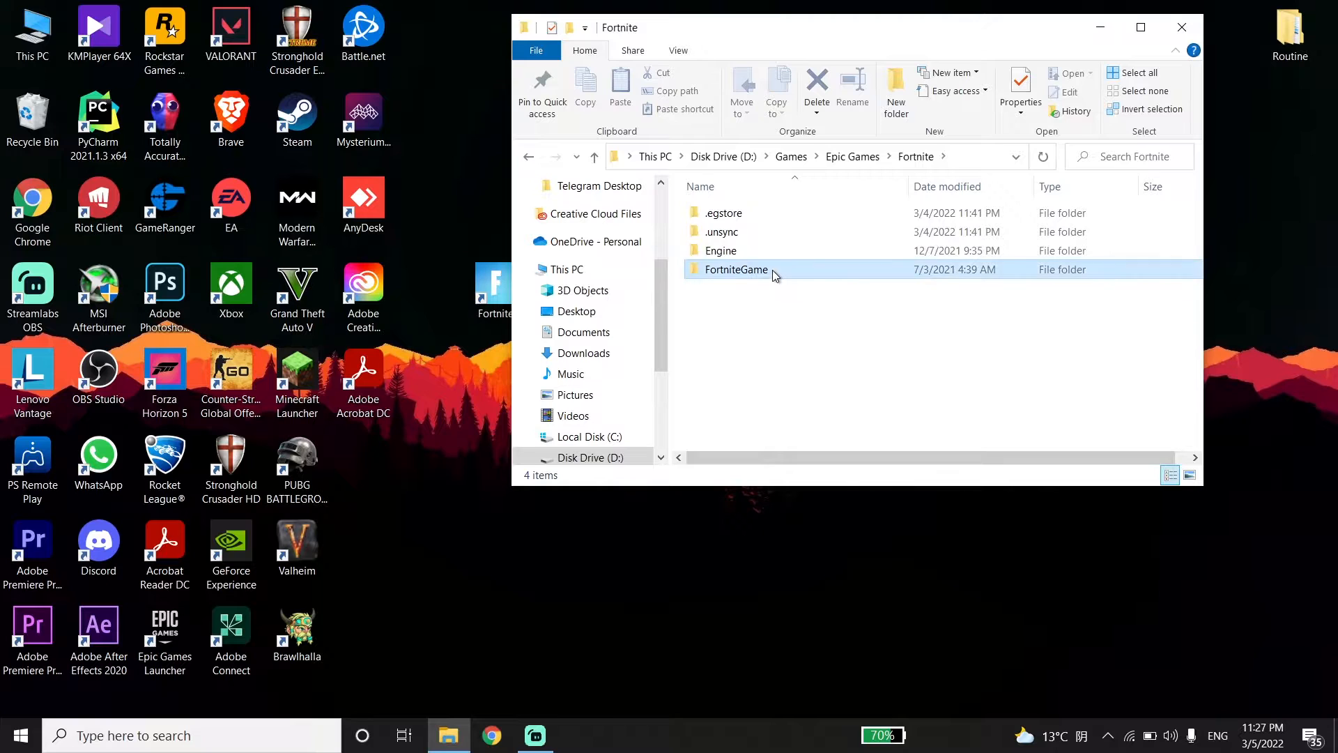
{"action": "double_click", "coordinate": [736, 269]}
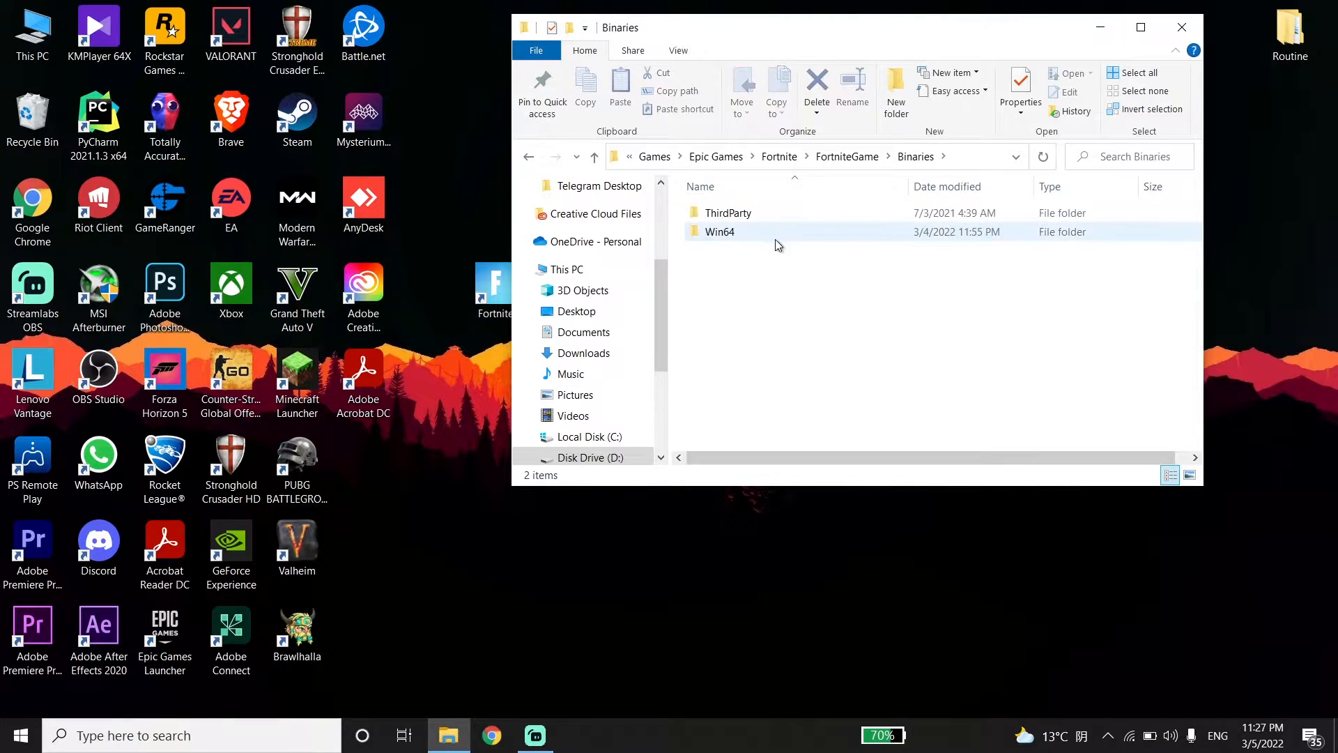
{"action": "double_click", "coordinate": [719, 232]}
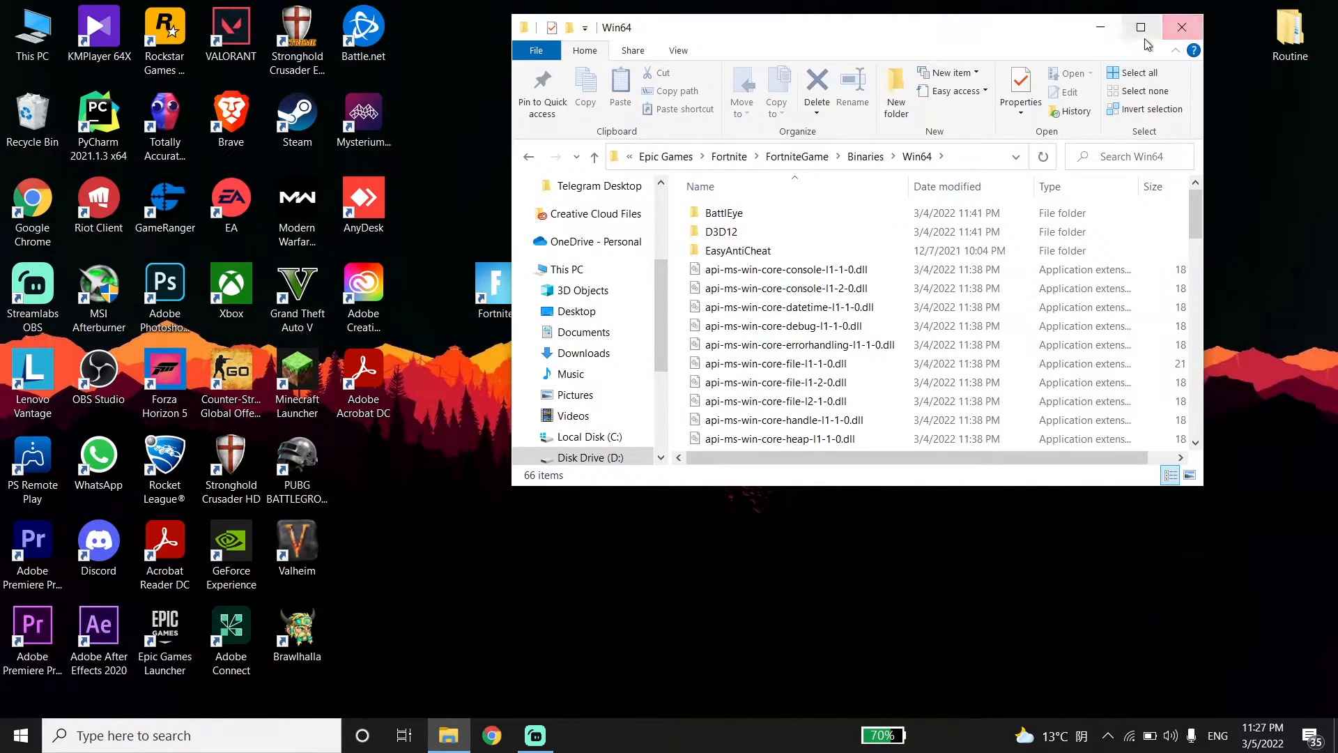
- Maximize the window, open the EasyAntiCheat folder and select EasyAntiCheat_Setup
{"action": "left_click", "coordinate": [1140, 27]}
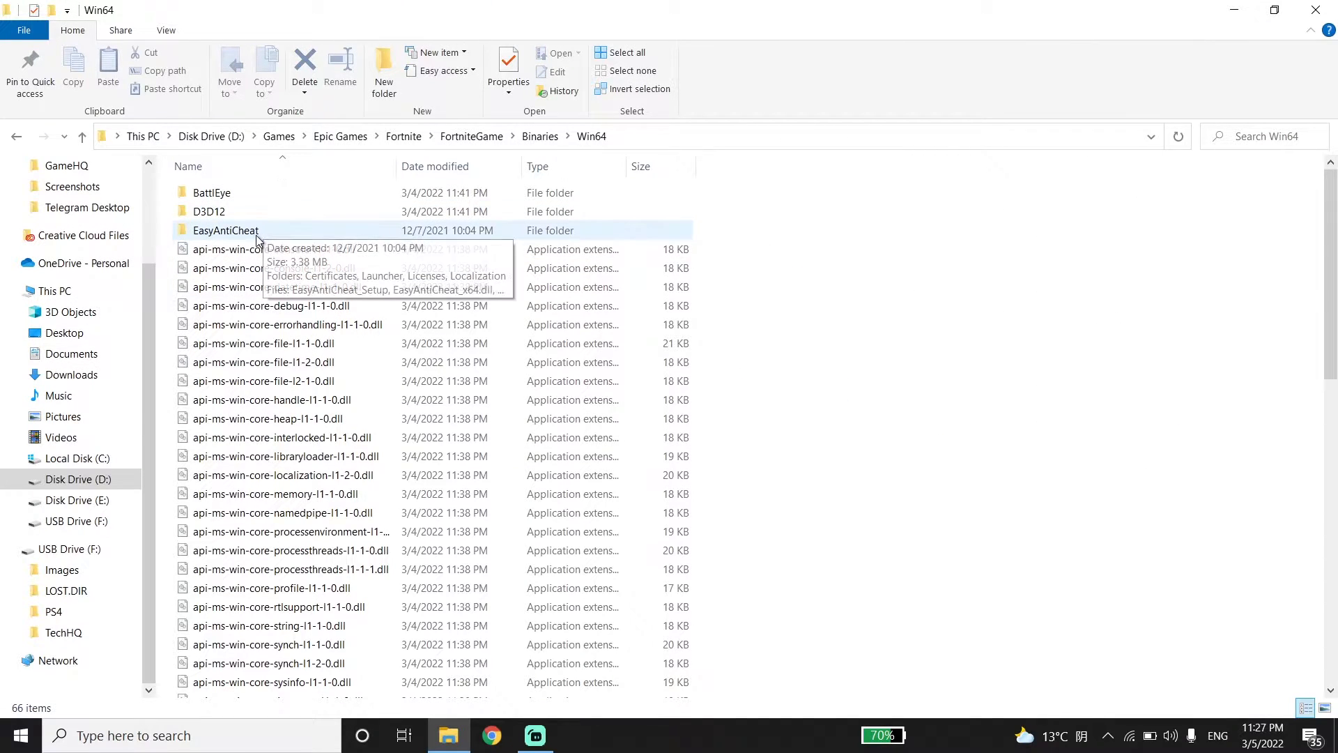
{"action": "double_click", "coordinate": [226, 230]}
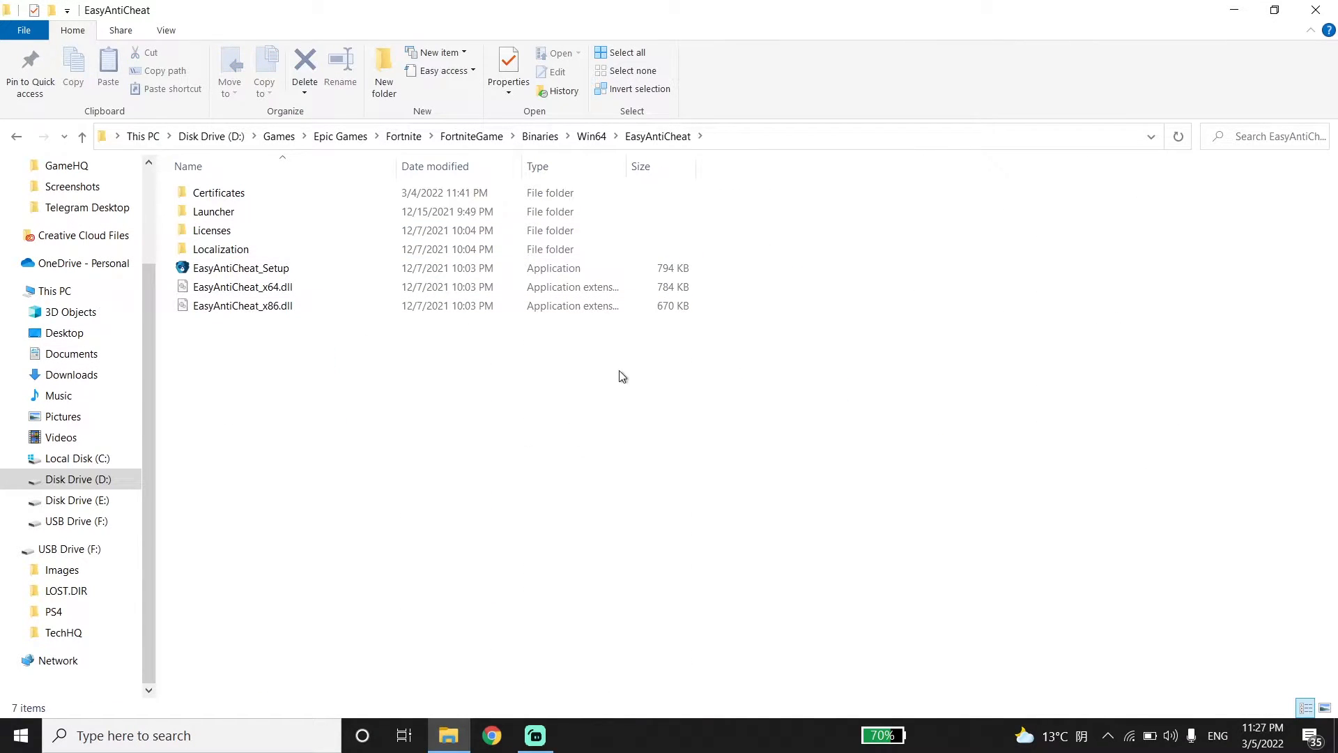
{"action": "left_click", "coordinate": [240, 267]}
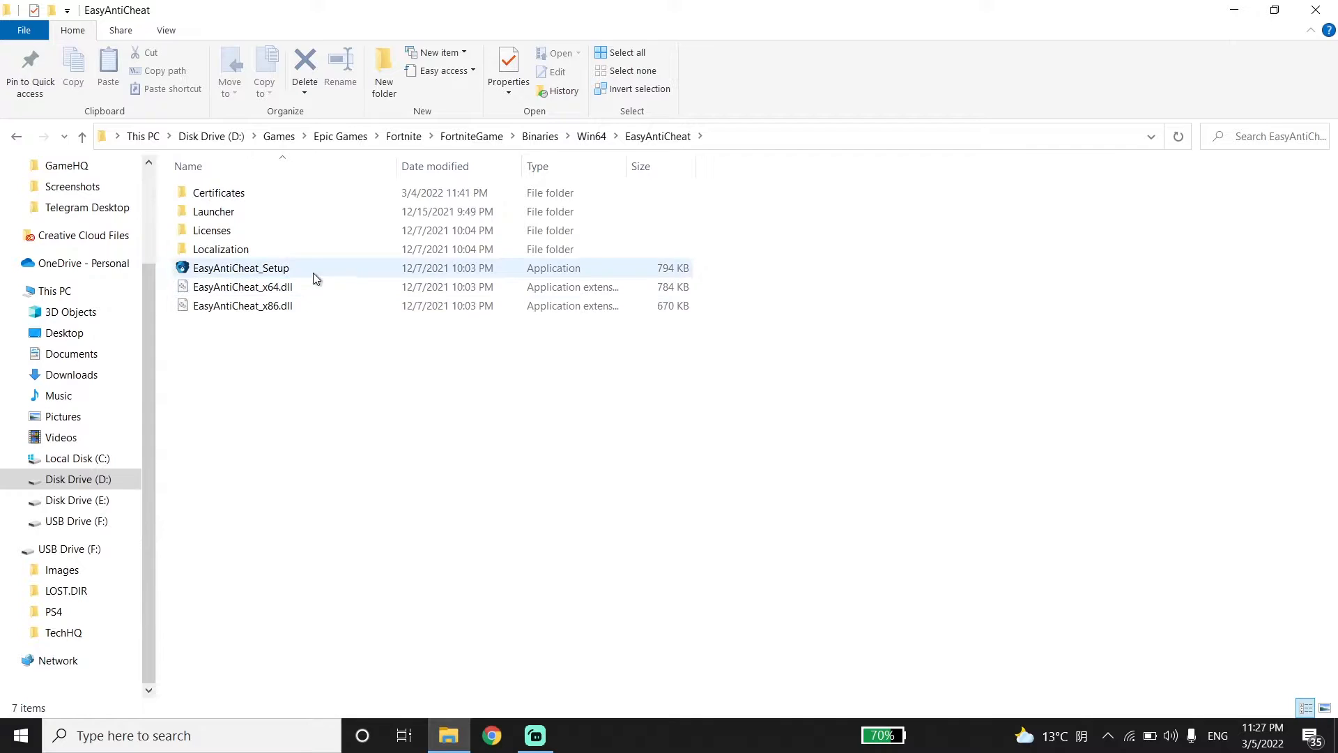
{"action": "left_click", "coordinate": [242, 267]}
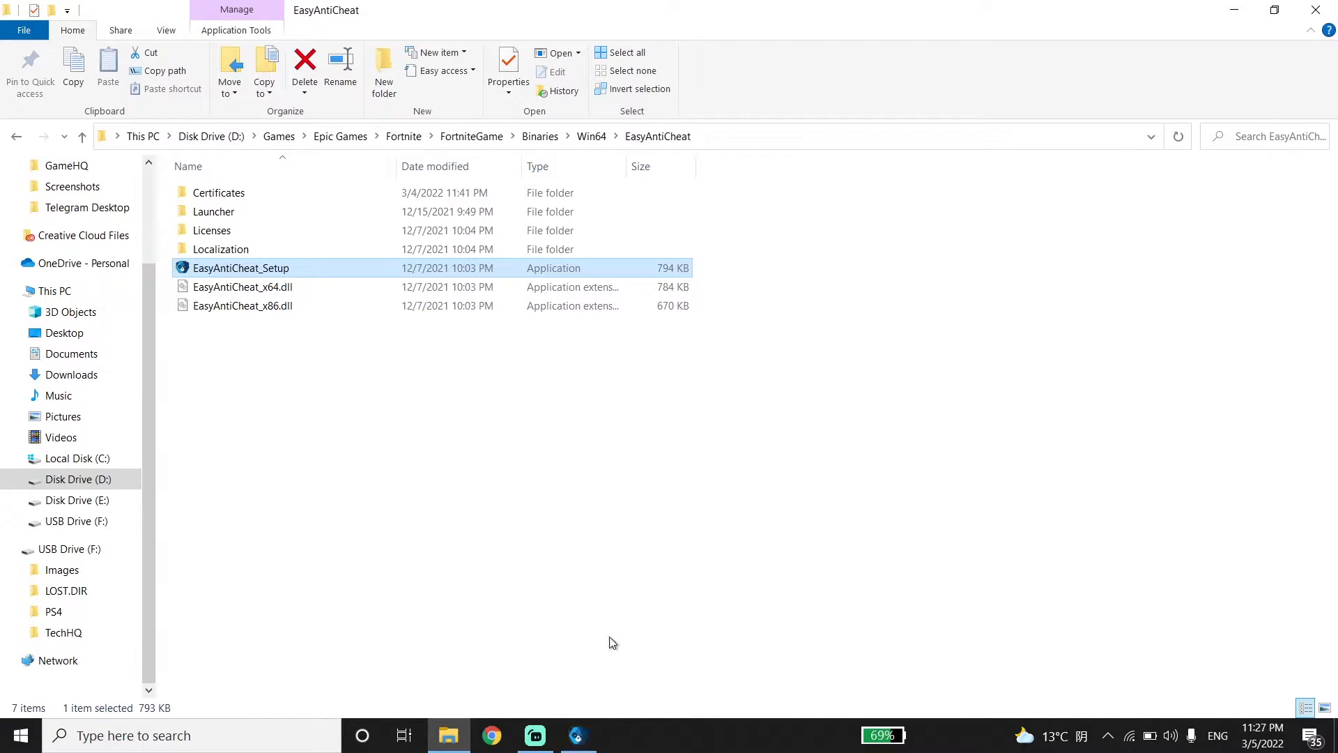
- Run EasyAntiCheat_Setup, use Repair Service, and click Finish after Installed Successfully appears
{"action": "double_click", "coordinate": [240, 267]}
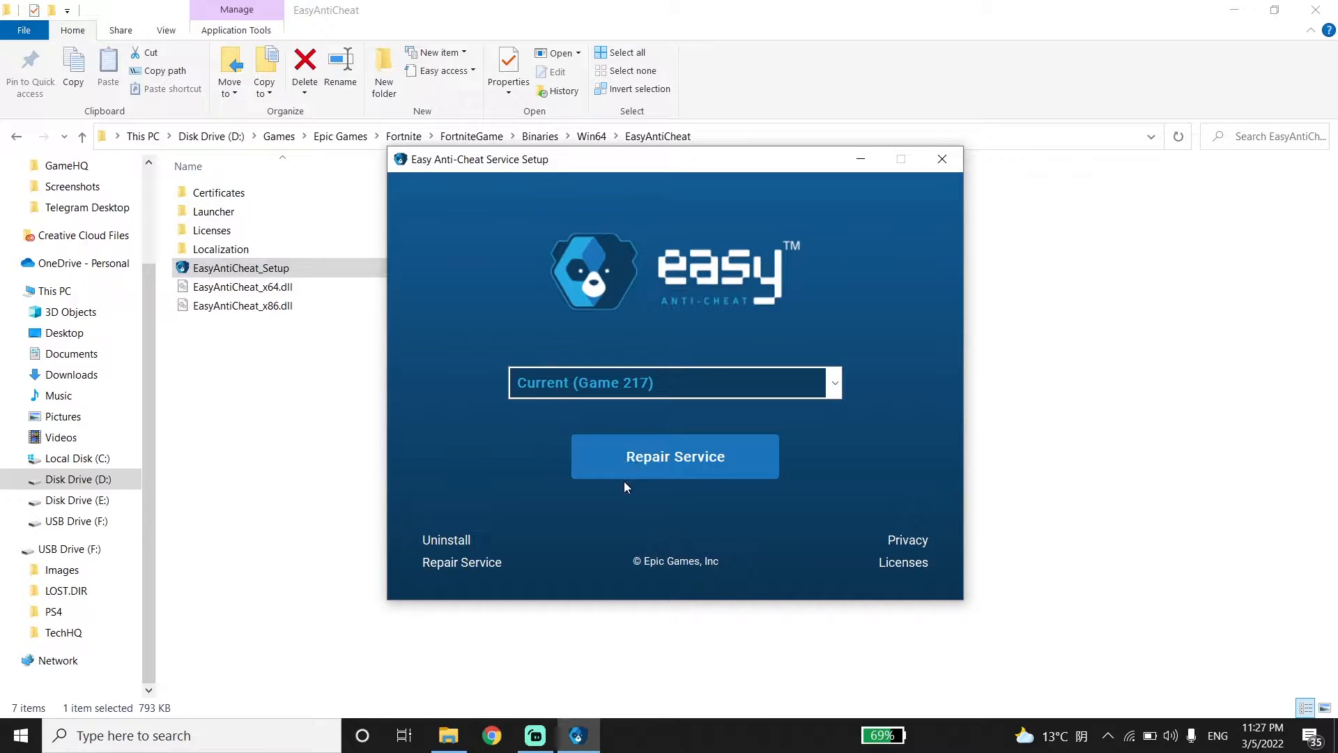
{"action": "left_click", "coordinate": [674, 456]}
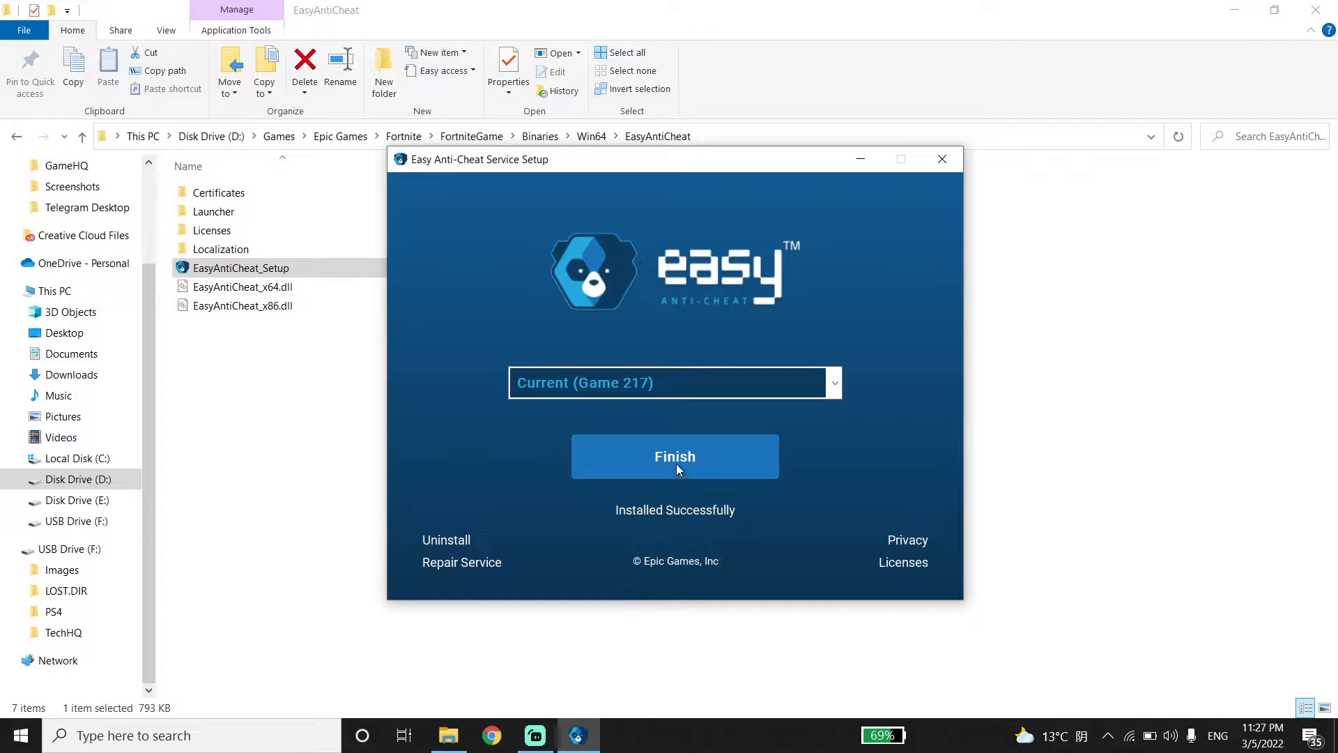
{"action": "left_click", "coordinate": [674, 456]}
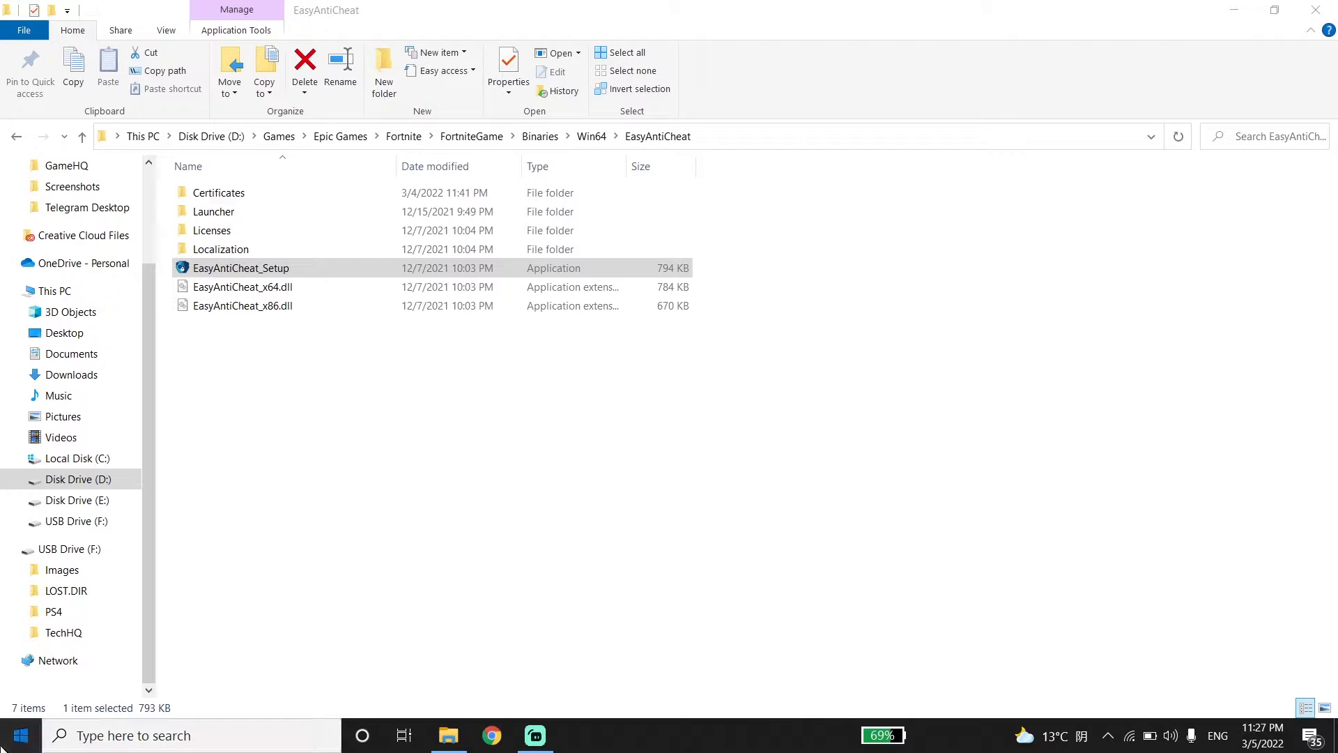
{"action": "left_click", "coordinate": [15, 735]}
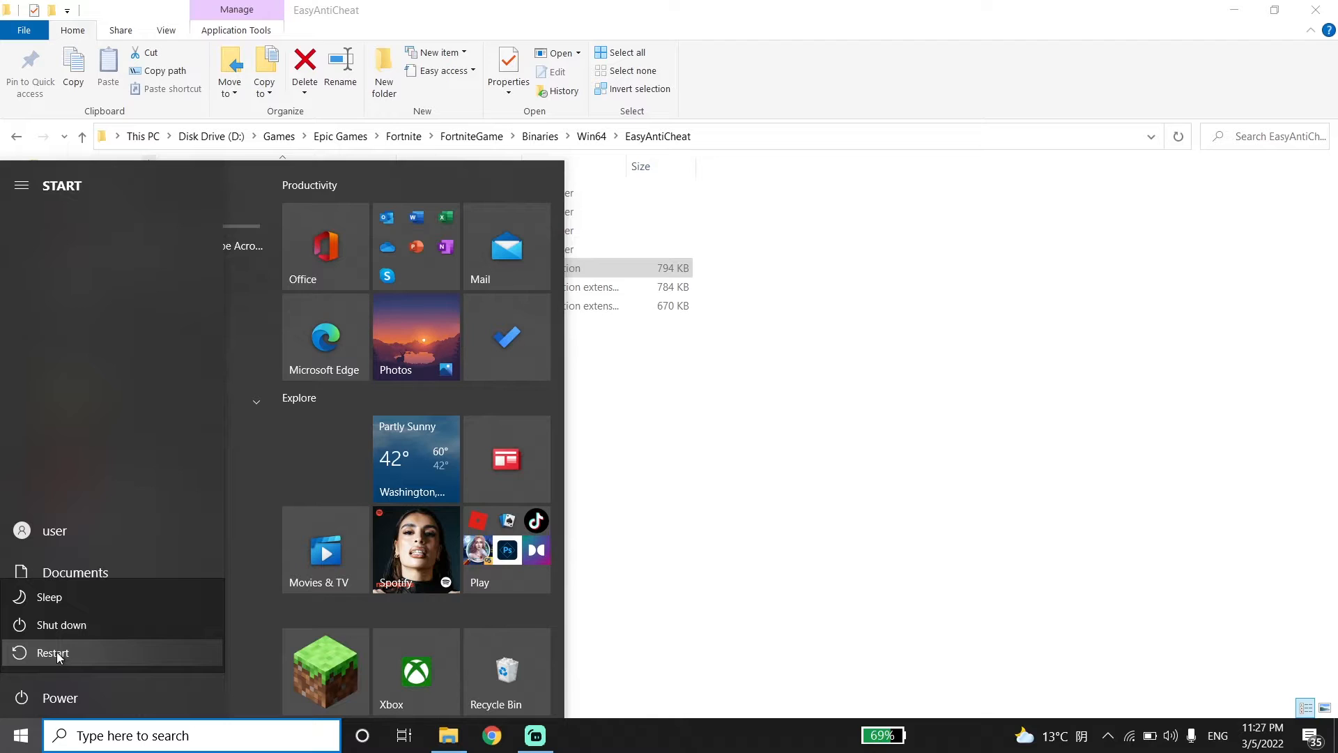
{"action": "left_click", "coordinate": [662, 487]}
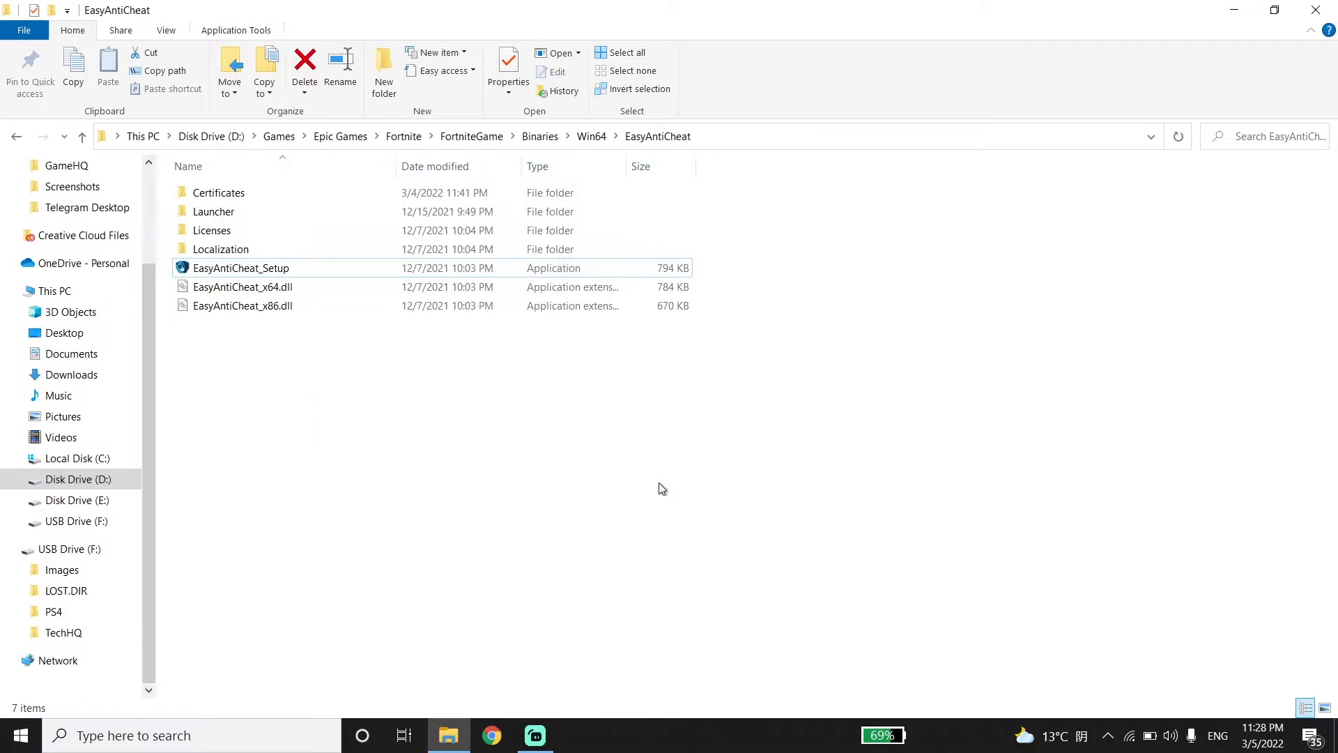
- Return to Win64 and delete the EasyAntiCheat folder
{"action": "left_click", "coordinate": [590, 136]}
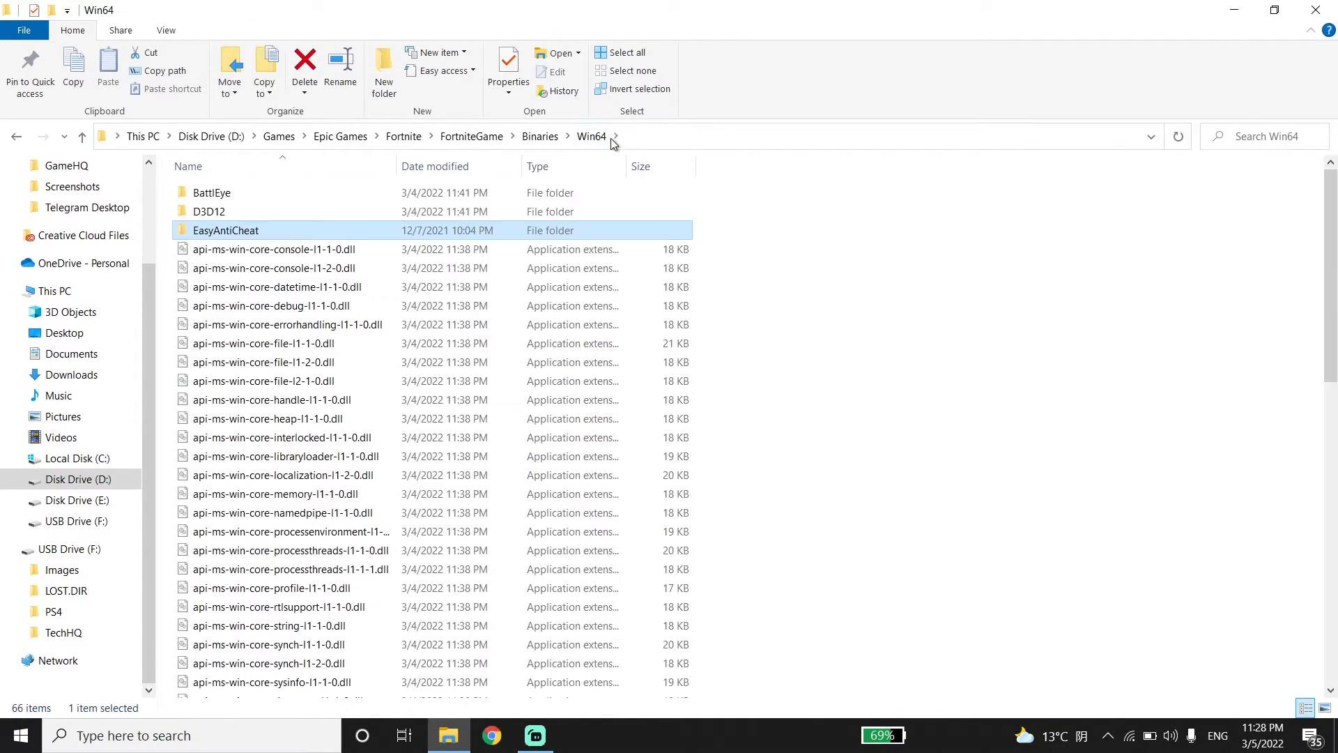
{"action": "mouse_move", "coordinate": [502, 262]}
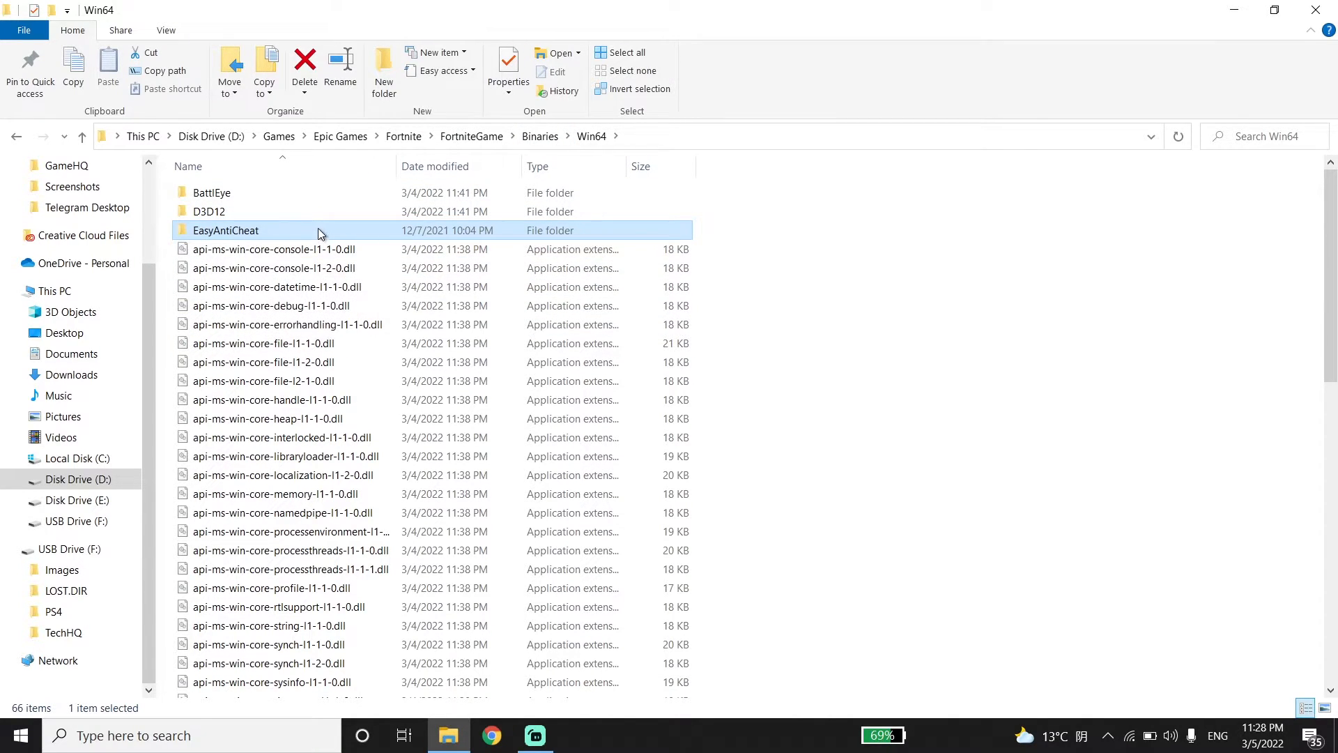
{"action": "right_click", "coordinate": [226, 231]}
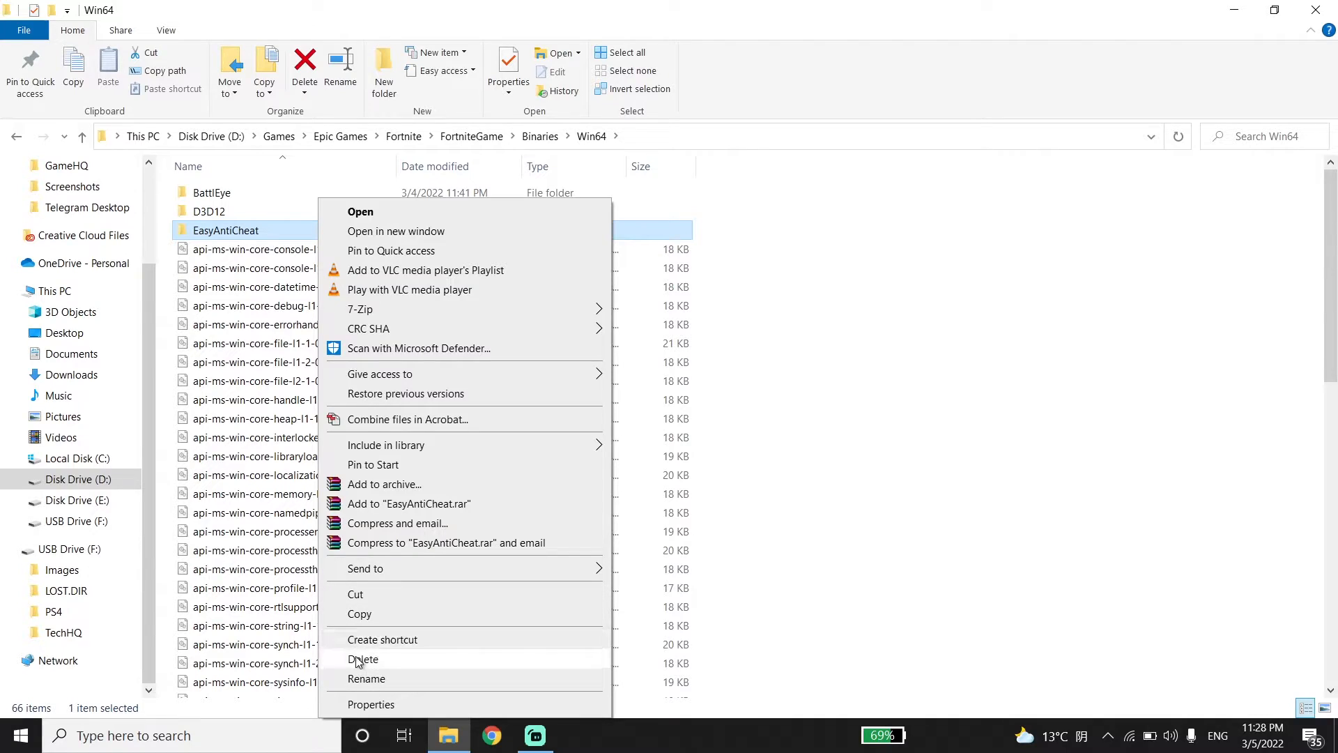
{"action": "left_click", "coordinate": [364, 658]}
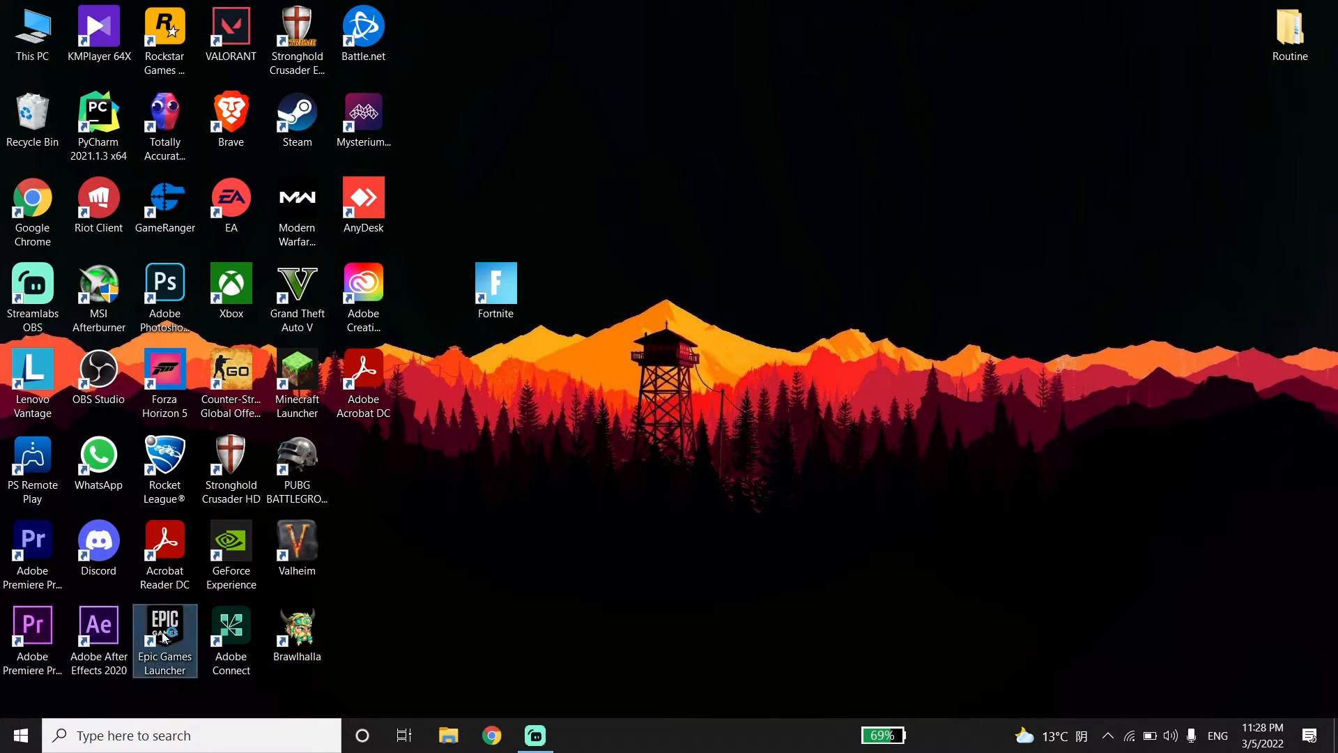
- Launch Epic Games Launcher, go to Library, and open Fortnite's options to verify files
{"action": "double_click", "coordinate": [165, 620]}
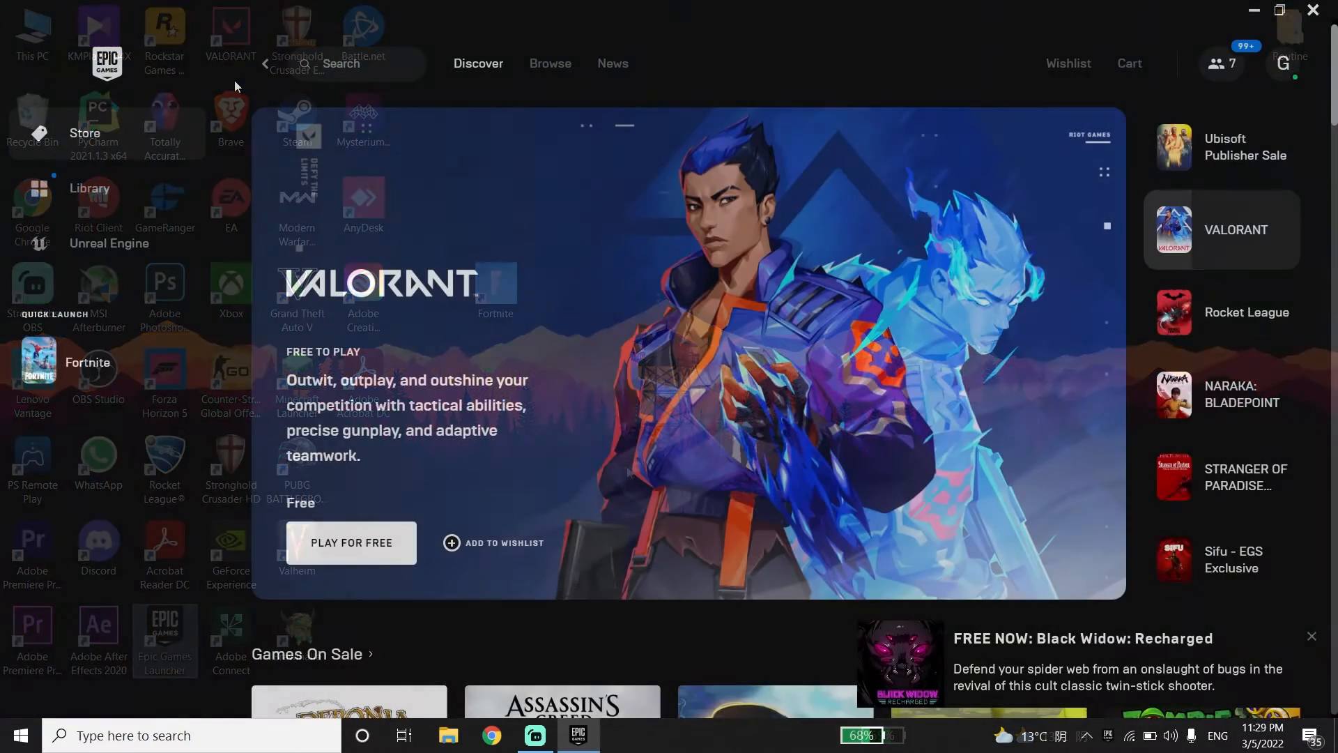
{"action": "left_click", "coordinate": [88, 188]}
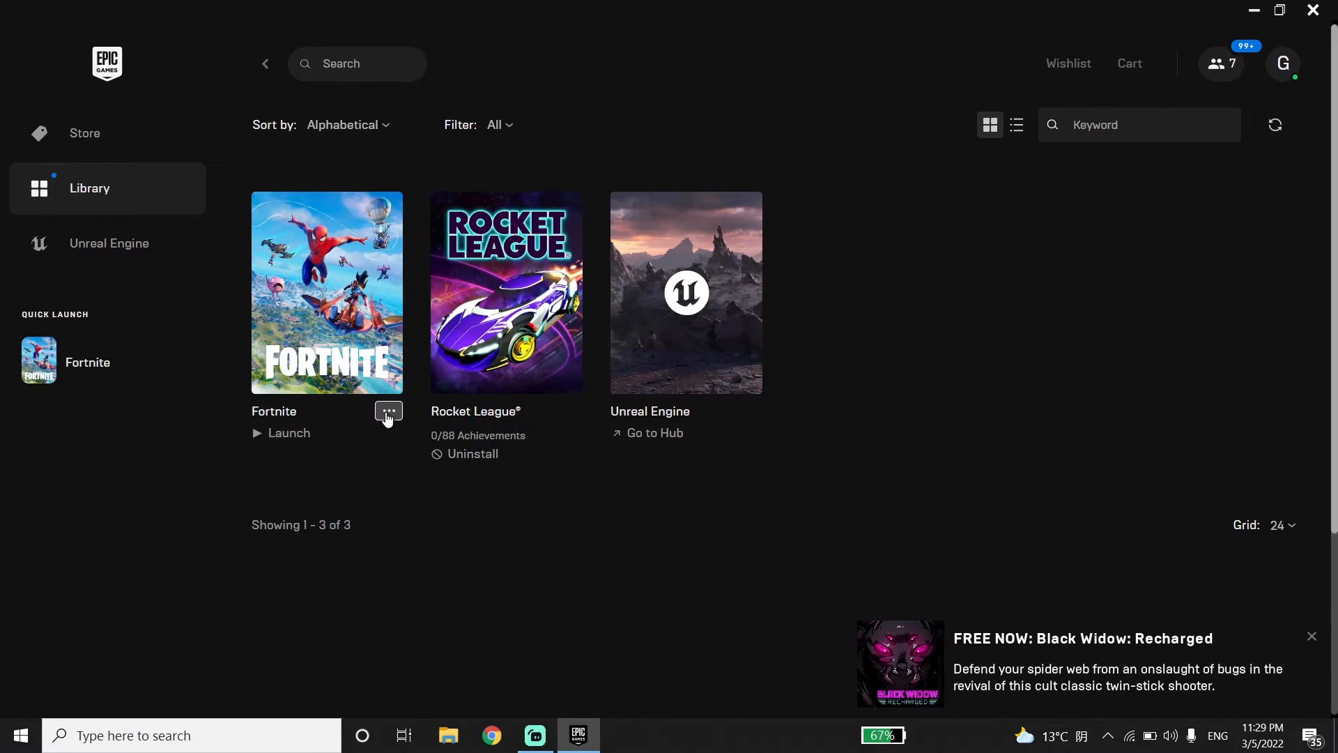
{"action": "left_click", "coordinate": [388, 412]}
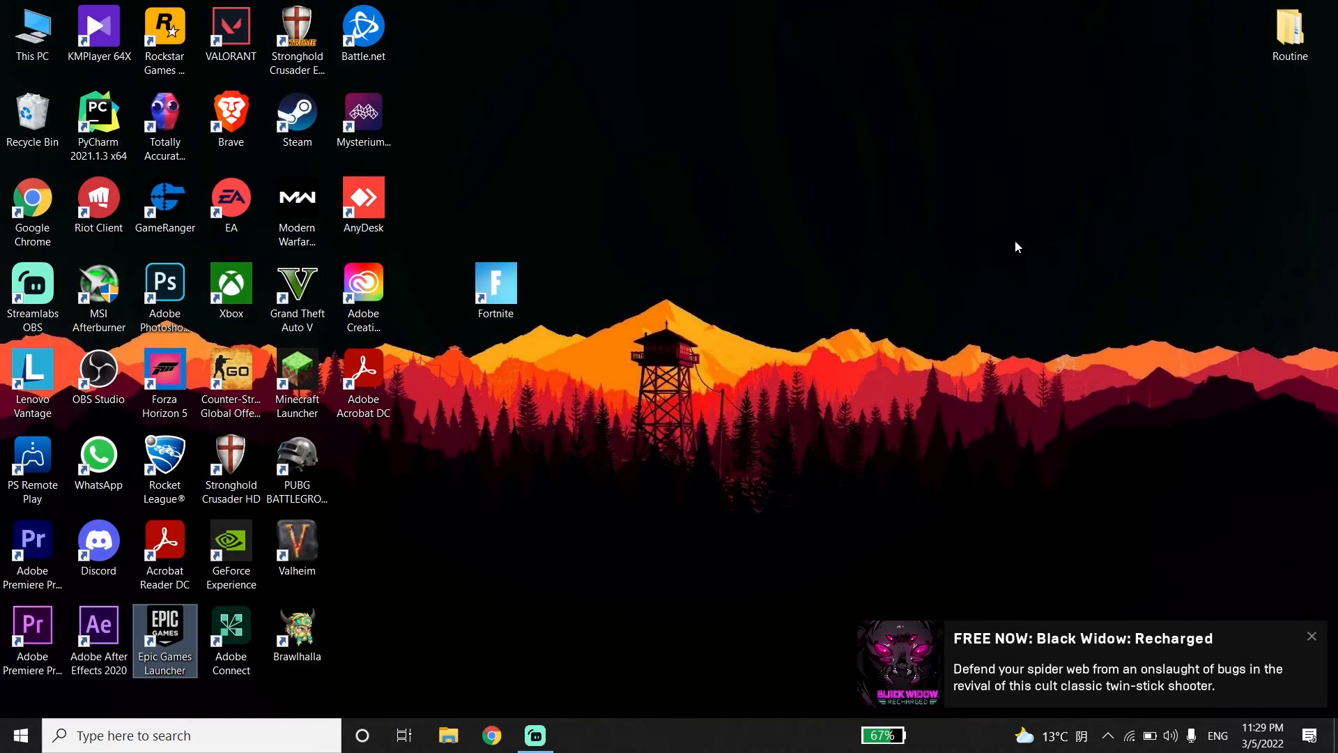
{"action": "mouse_move", "coordinate": [1329, 637]}
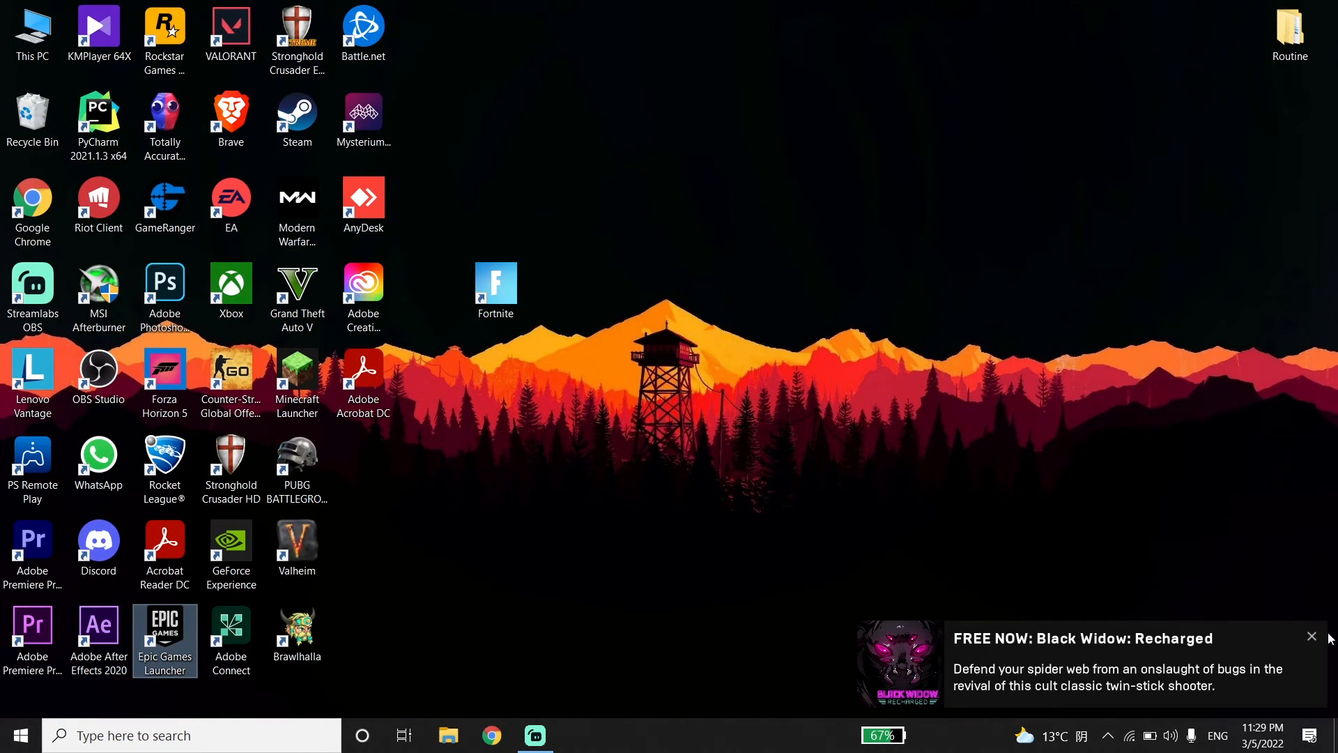
- Close the Epic Games Black Widow: Recharged notification in the bottom-right corner
{"action": "left_click", "coordinate": [1311, 636]}
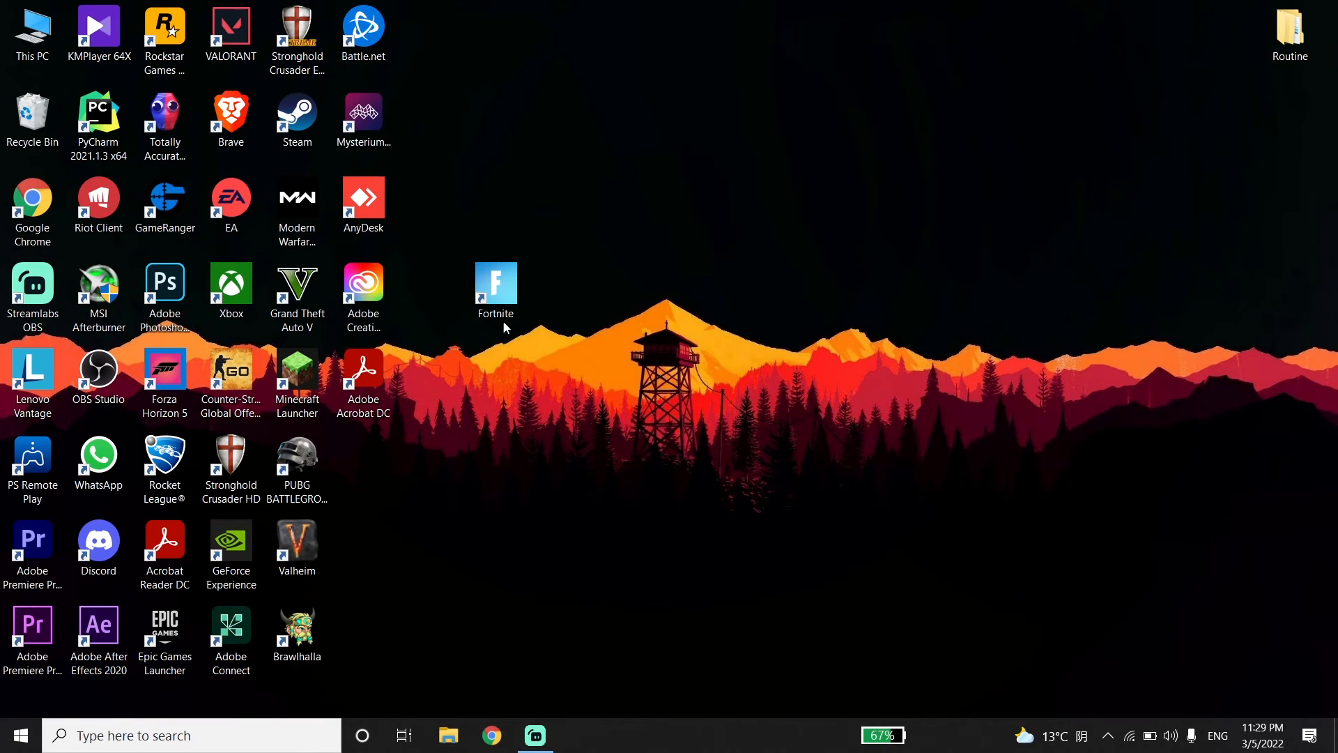